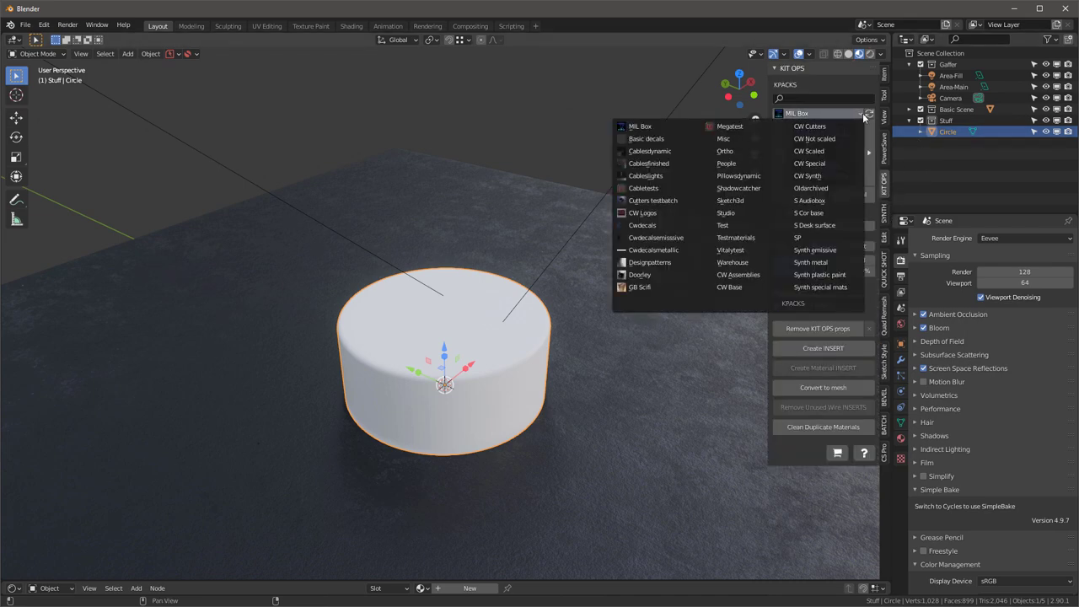
Apply the SY Dark matte material from the Synth plastic paint pack to the cylinder.
left_click(819, 273)
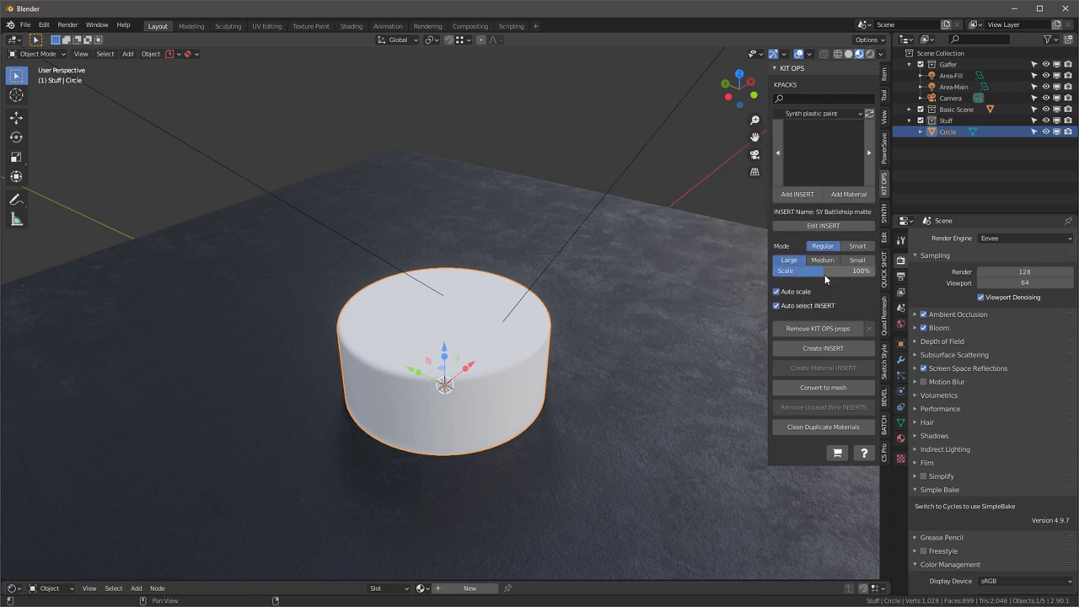
left_click(825, 152)
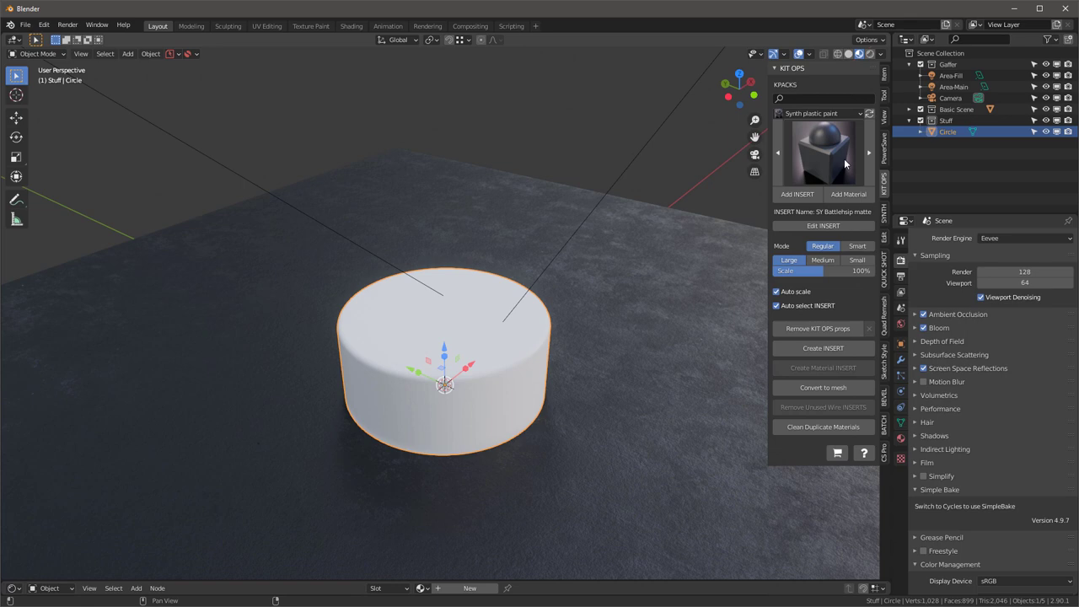
left_click(823, 152)
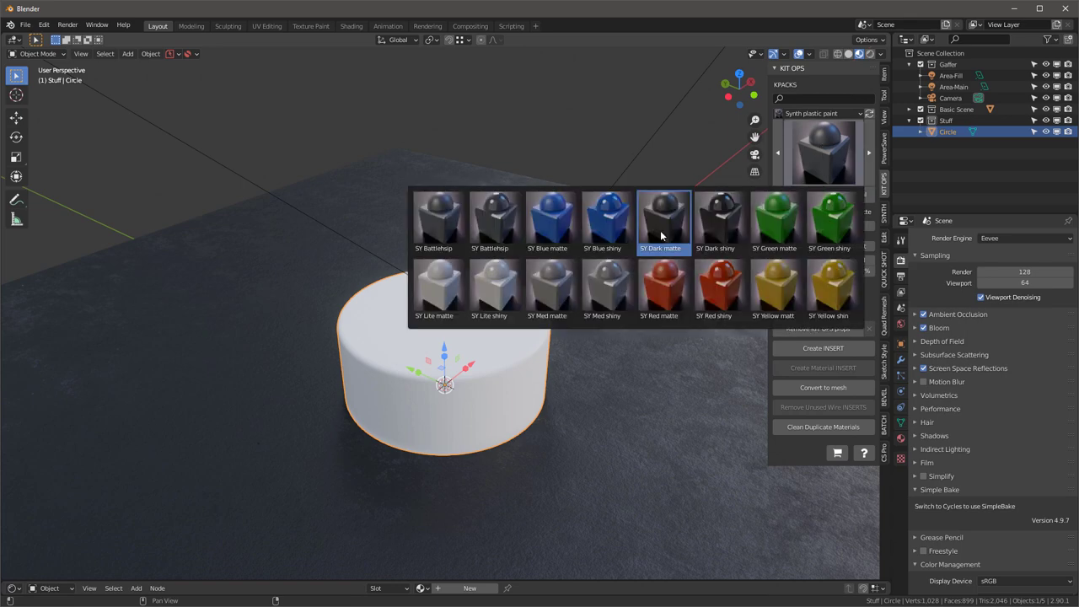
left_click(664, 219)
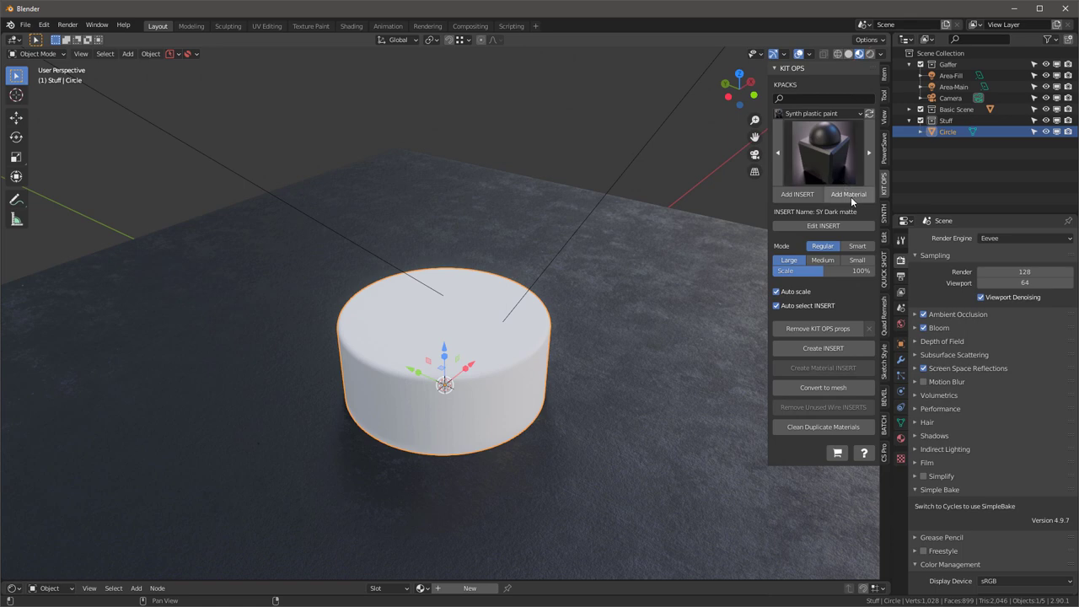
left_click(848, 193)
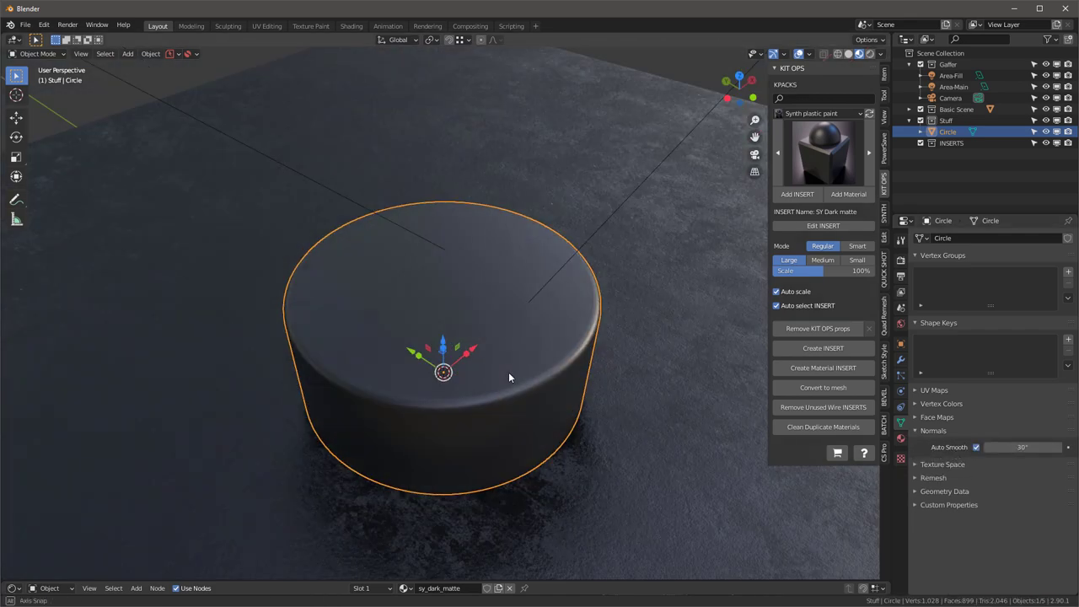
View the cylinder from the side and enter Edit Mode on its mesh.
left_click_drag(509, 377, 482, 297)
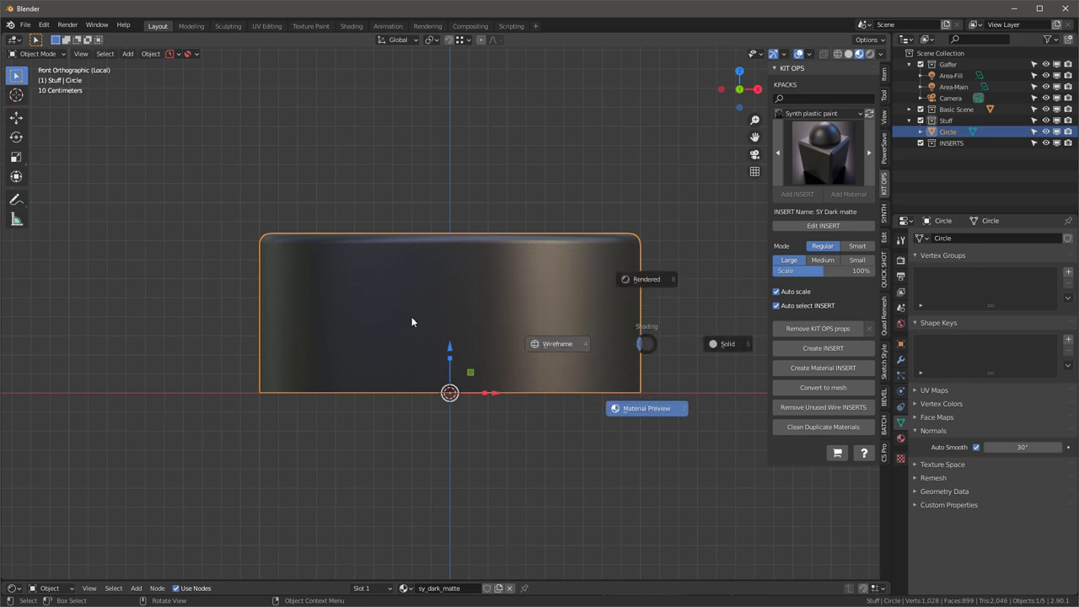
key("Tab")
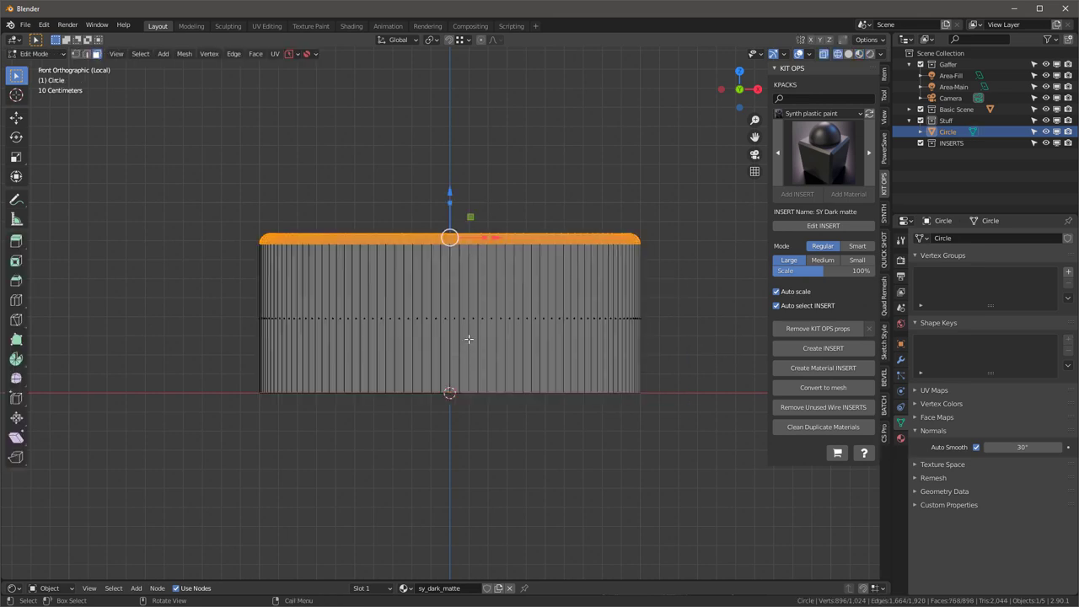
mouse_move(361, 339)
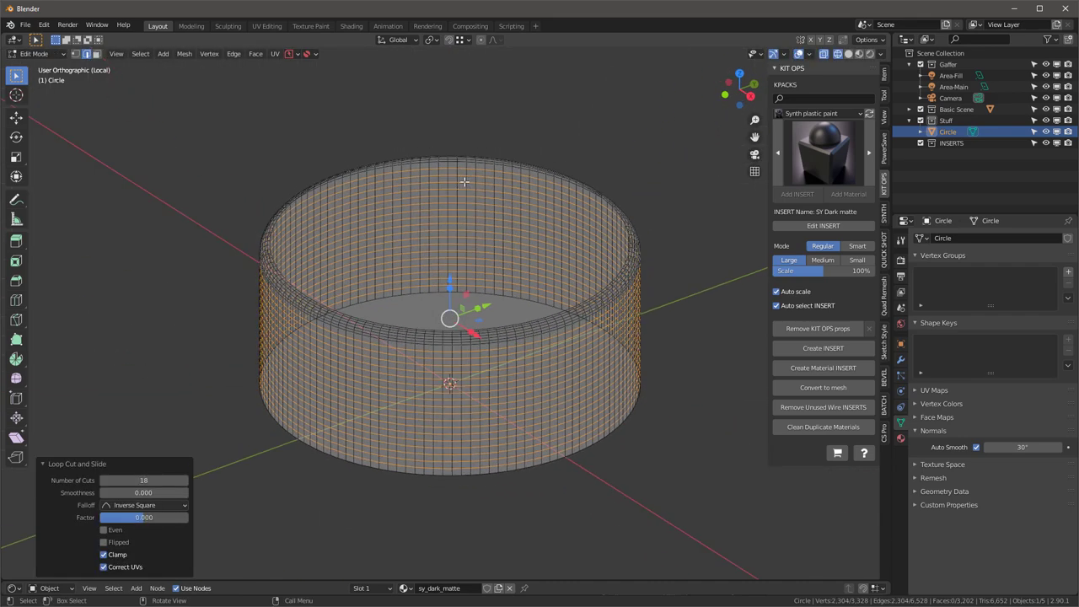
Select the side wall faces and hide the unselected top and bottom caps.
key("Tab")
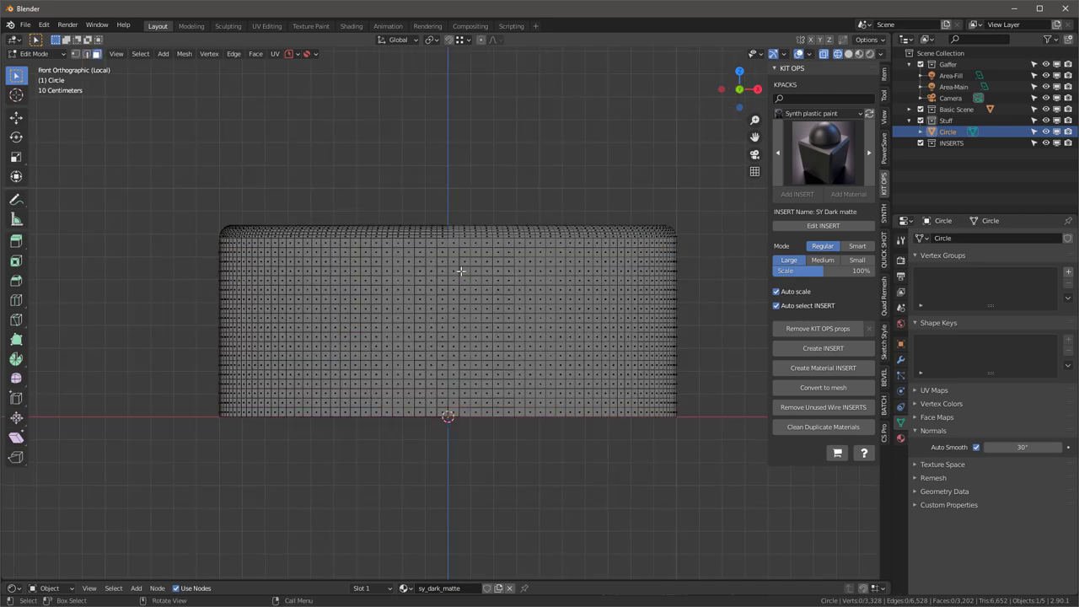
mouse_move(223, 253)
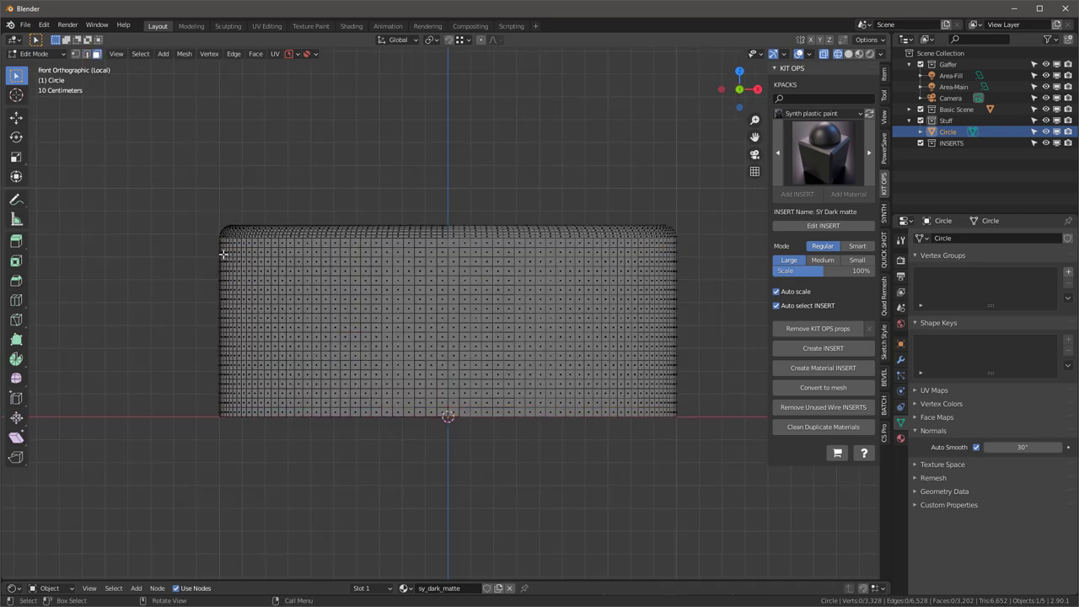
key("a")
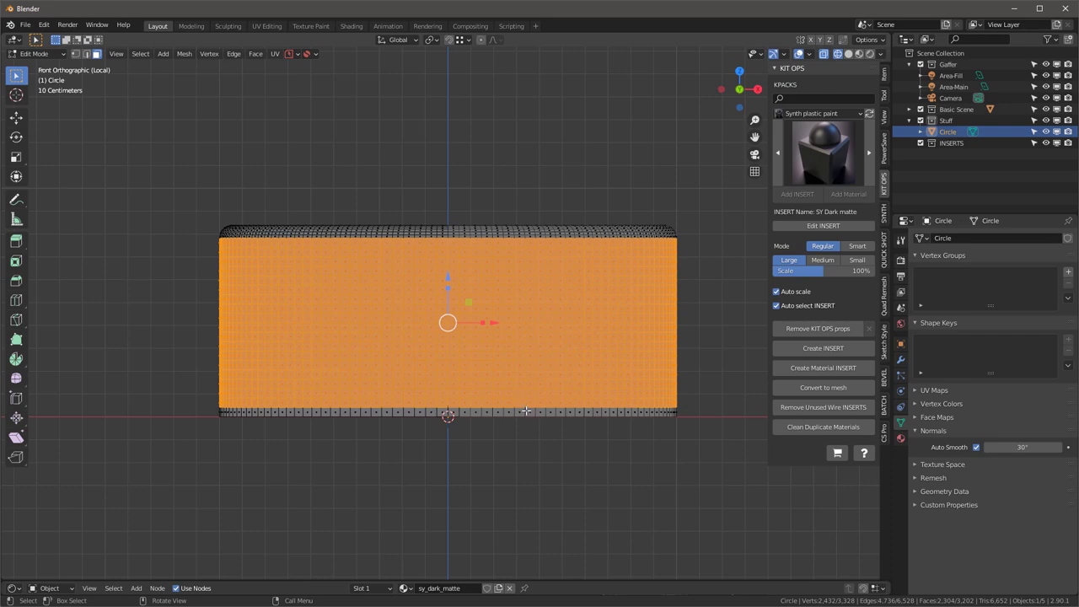
left_click_drag(447, 321, 489, 363)
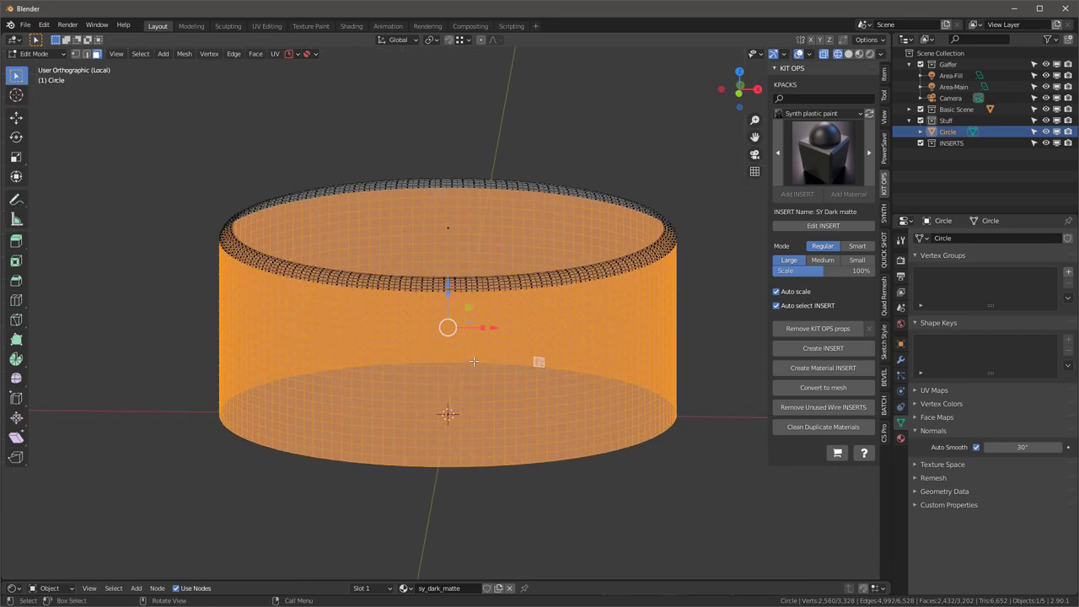
key("h")
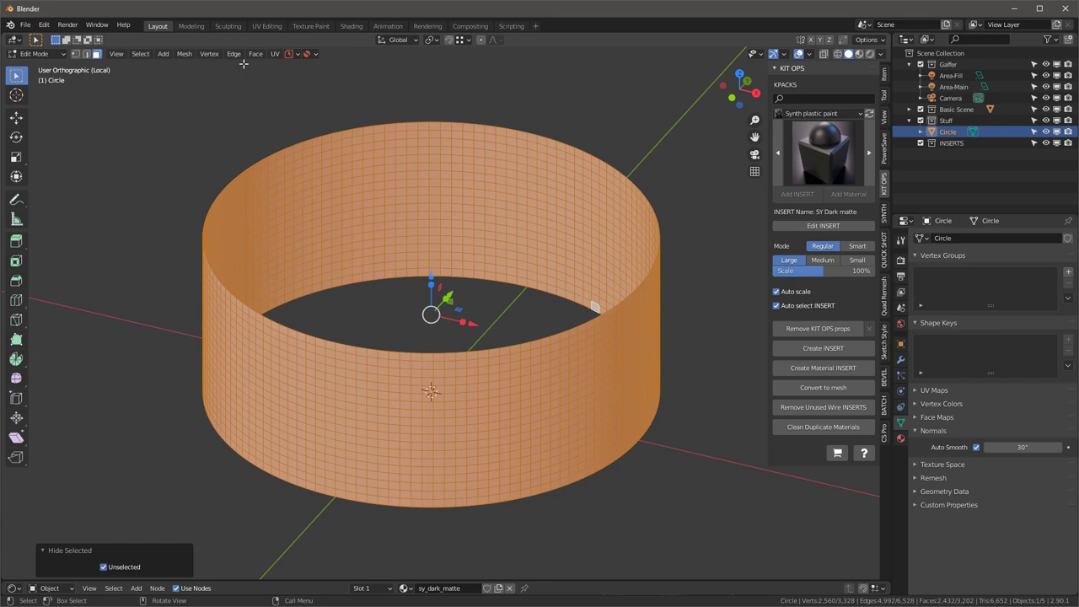
Poke the wall faces, convert tris to diamond quads, then poke again with 0.02 m offset.
left_click(256, 52)
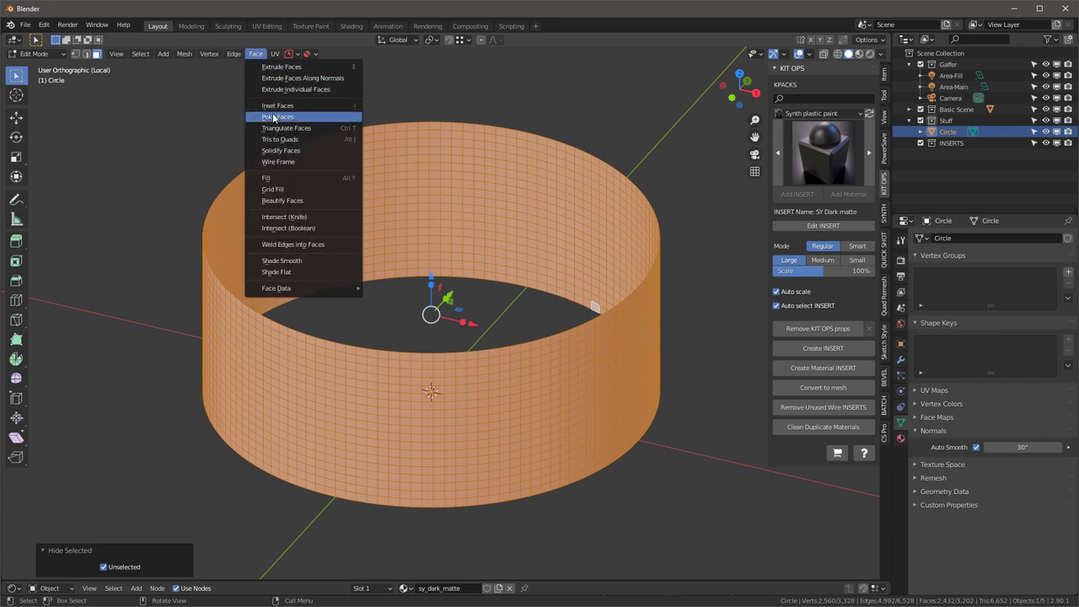
left_click(277, 117)
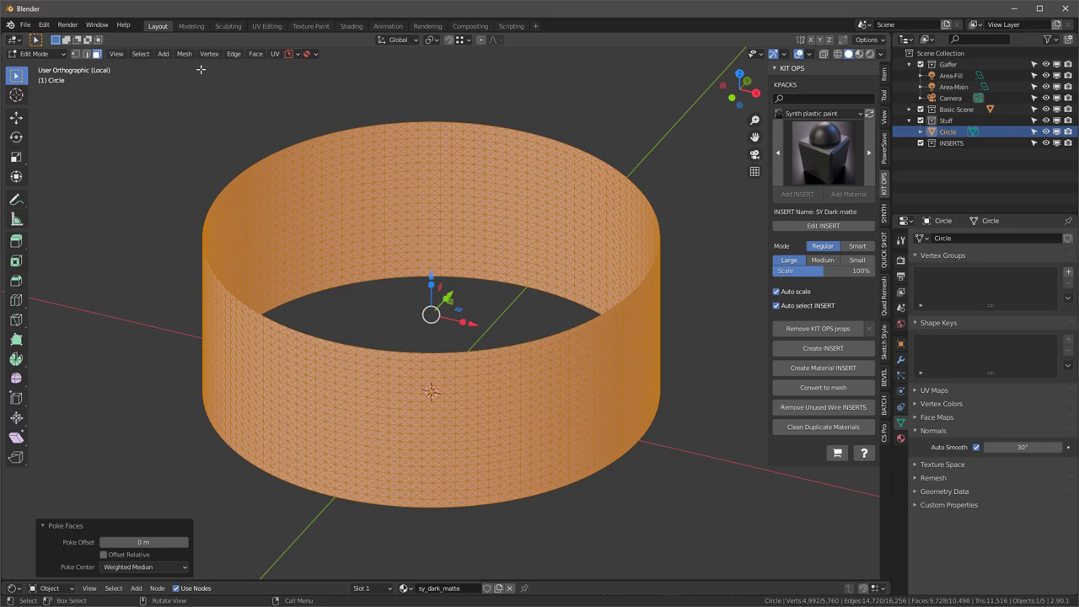
left_click(257, 52)
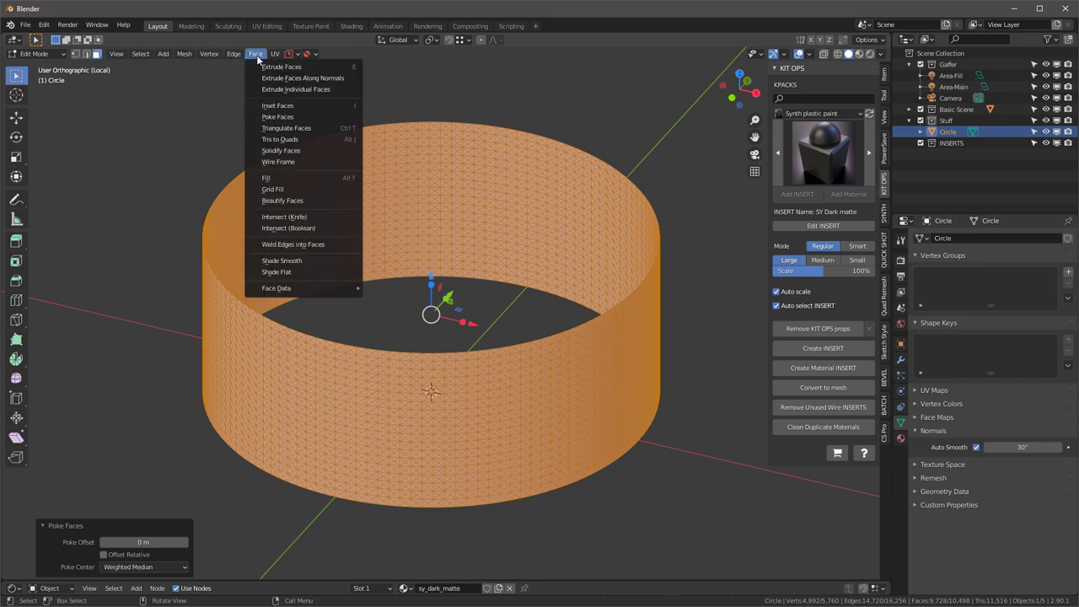
left_click(280, 139)
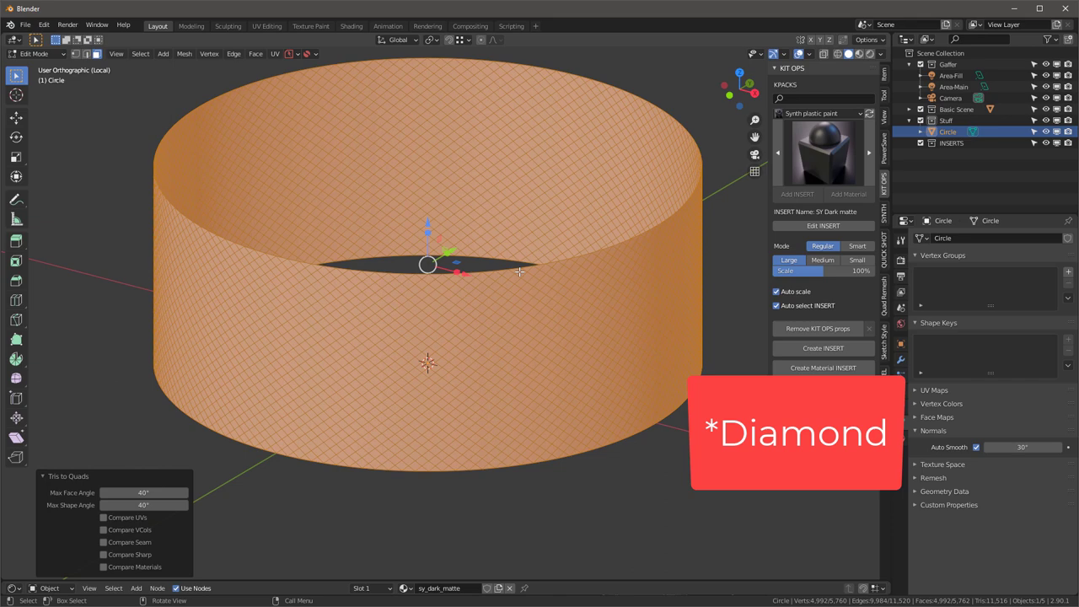
left_click(257, 53)
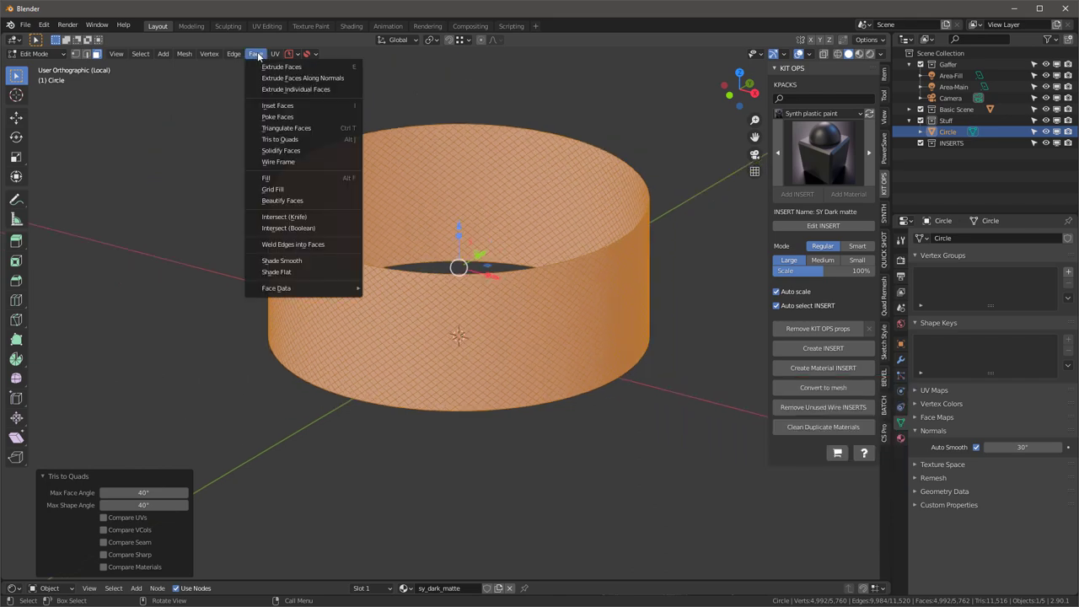
left_click(276, 116)
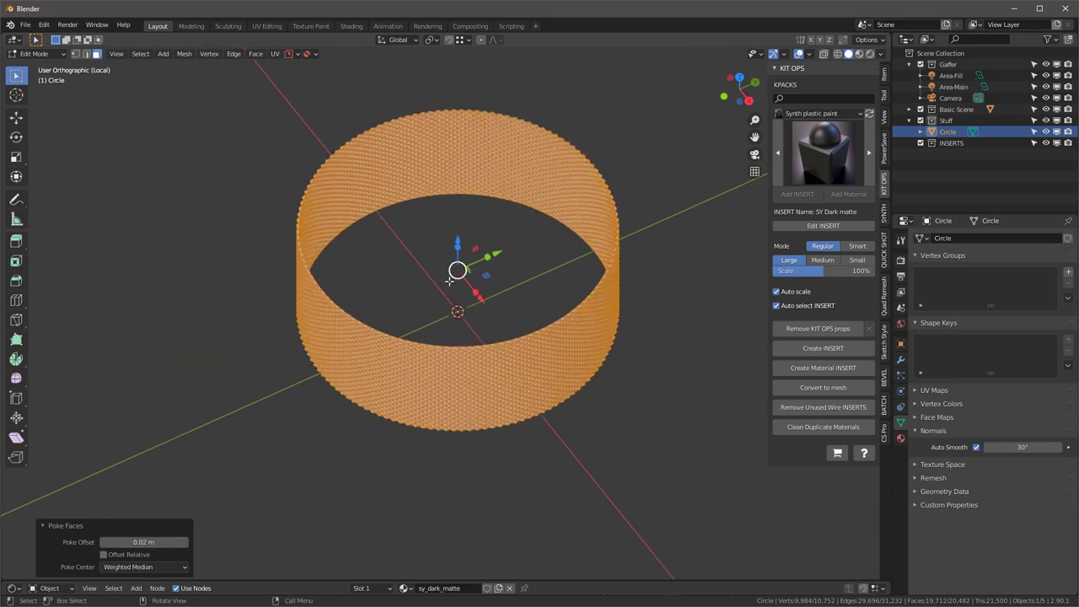
Reveal the hidden top and bottom caps with Alt+H.
key("alt+h")
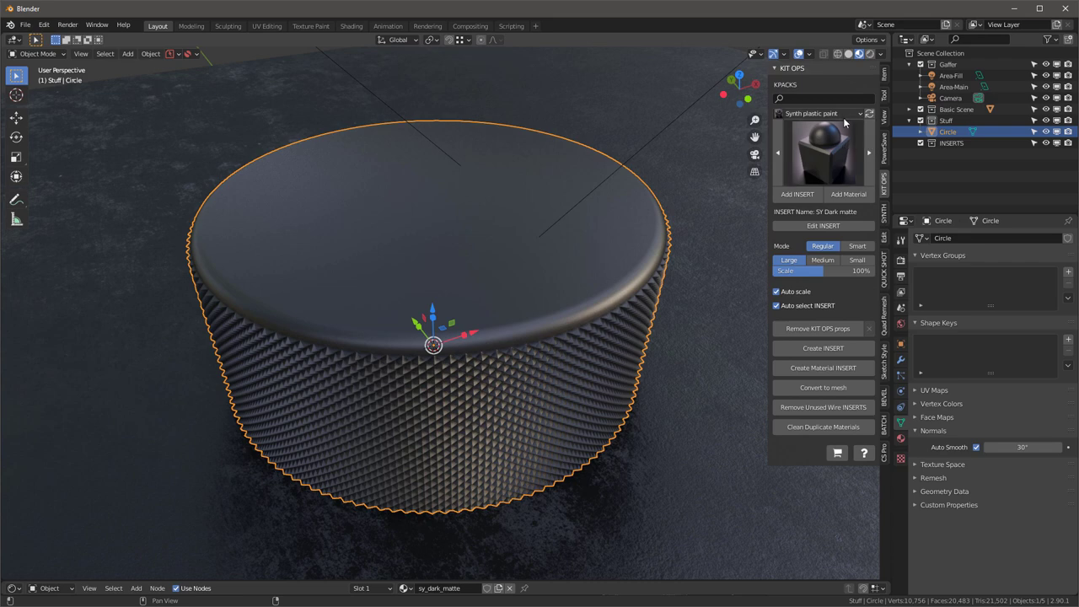
Apply the SY Steel mat material from the Synth metal pack to the knob and inspect it.
left_click(822, 113)
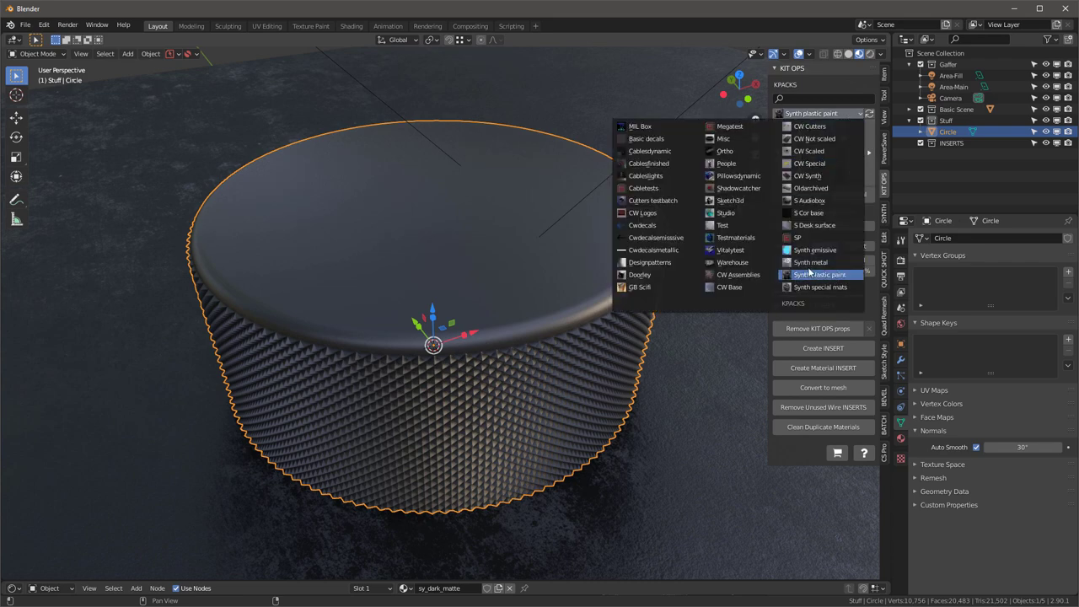
left_click(809, 262)
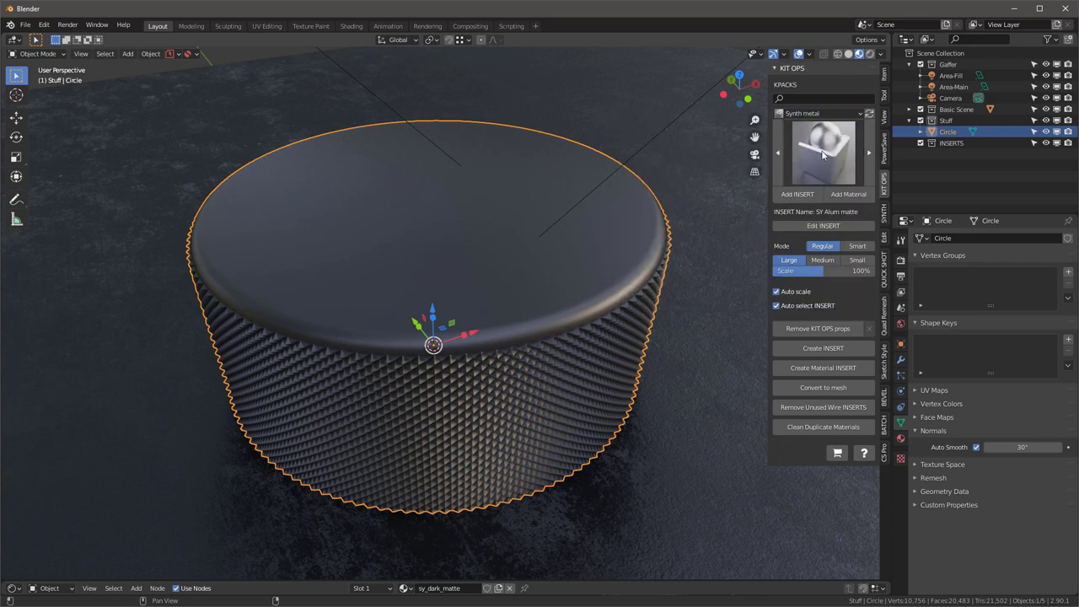
left_click(822, 152)
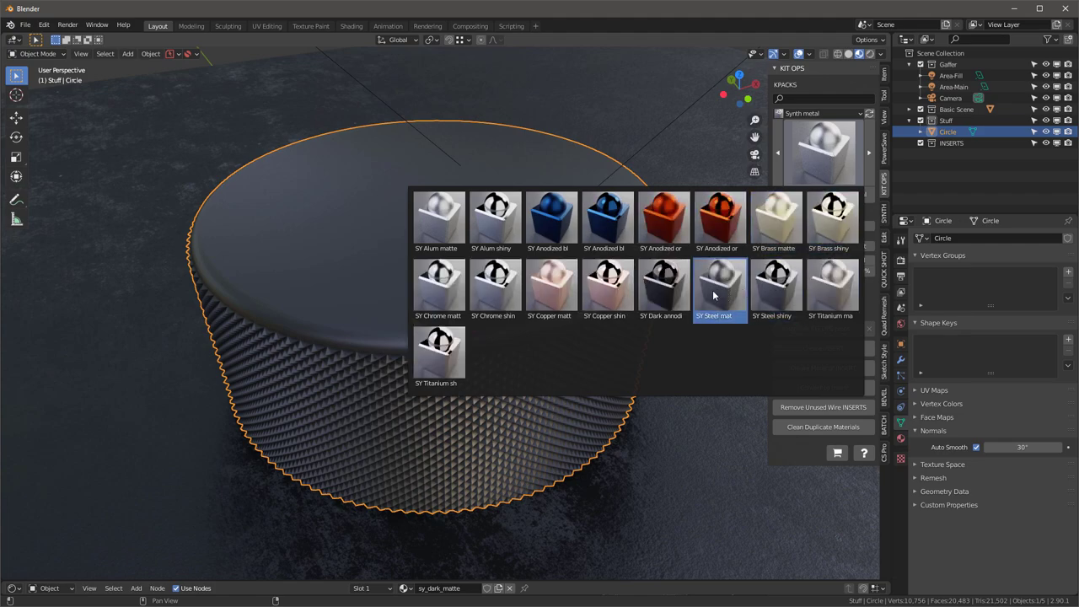
left_click(718, 287)
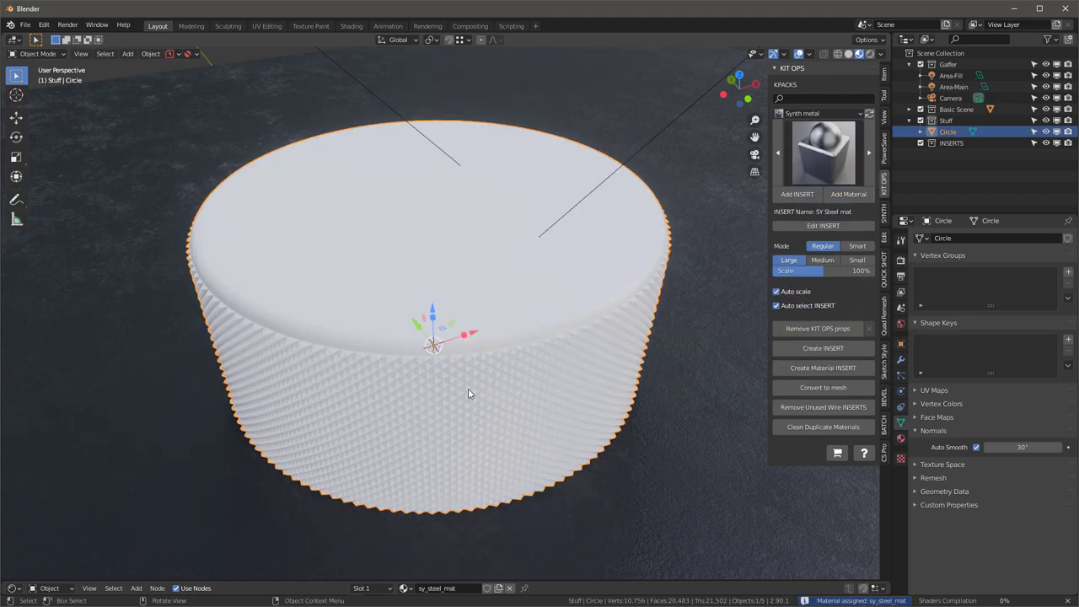
left_click_drag(469, 394, 366, 315)
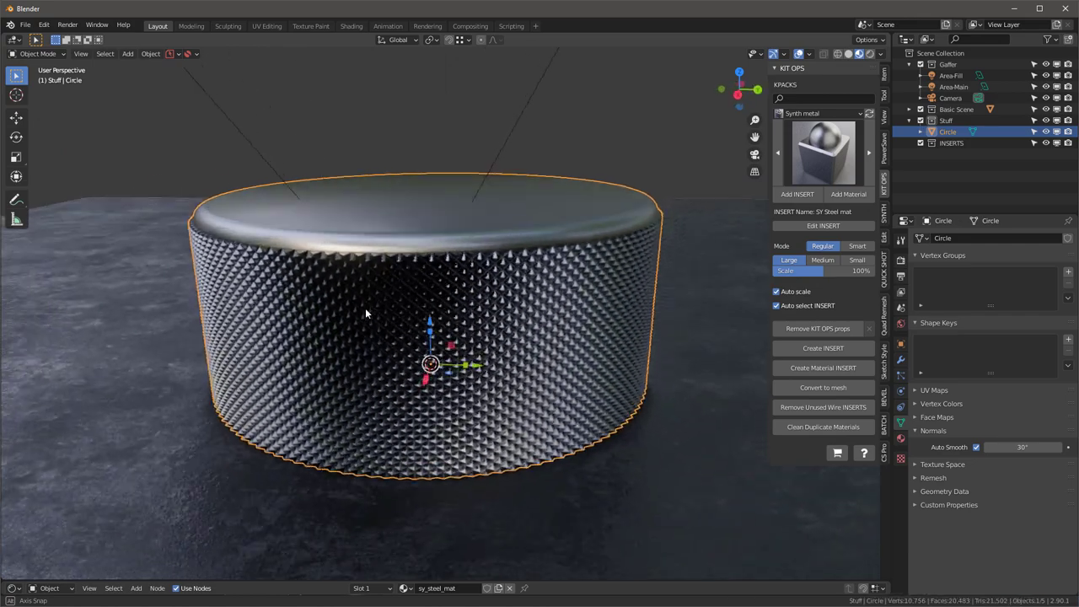
left_click_drag(368, 313, 539, 334)
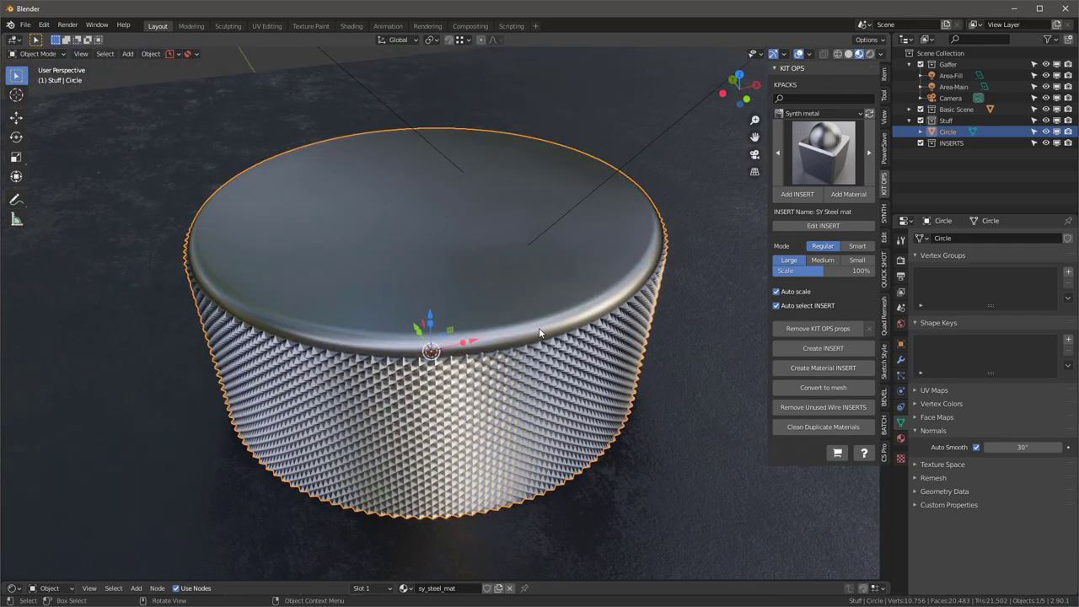